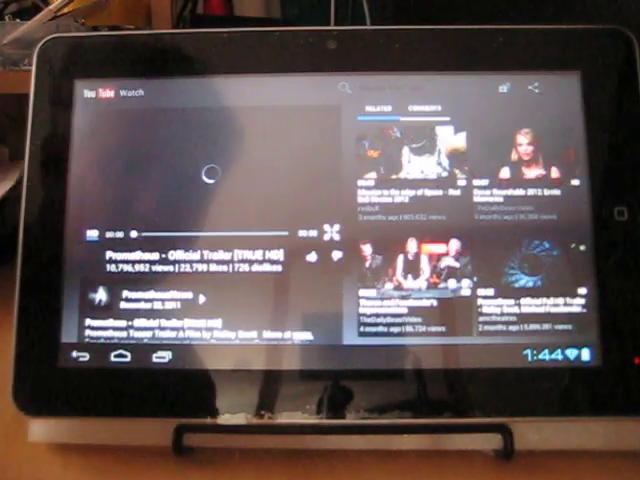
# Start playback of the Prometheus official trailer on its YouTube watch page.
pyautogui.click(208, 172)
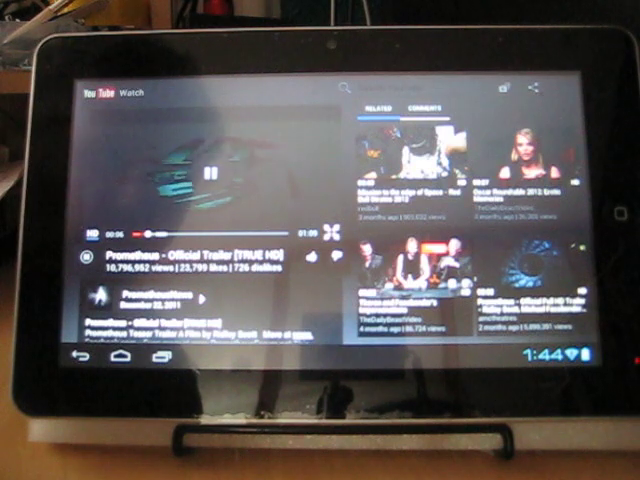
pyautogui.click(210, 200)
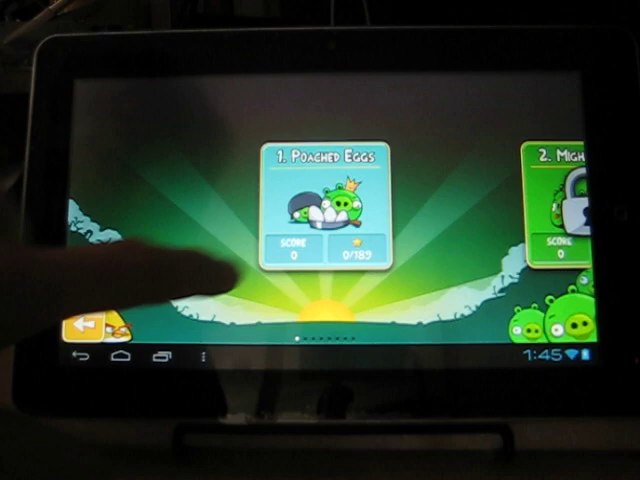
# Choose the 1. Poached Eggs episode so its level grid begins loading.
pyautogui.click(328, 204)
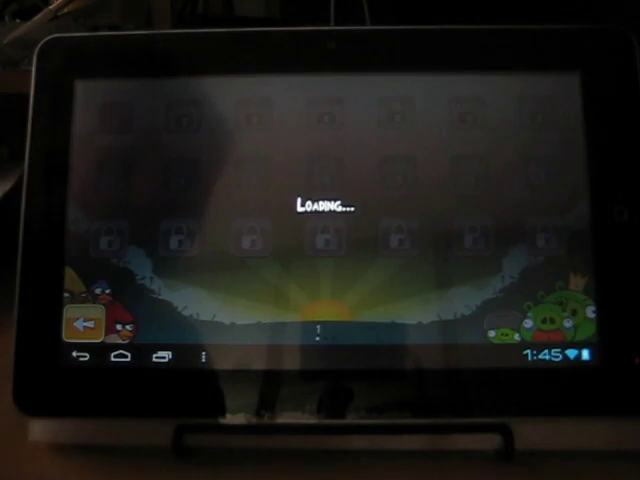